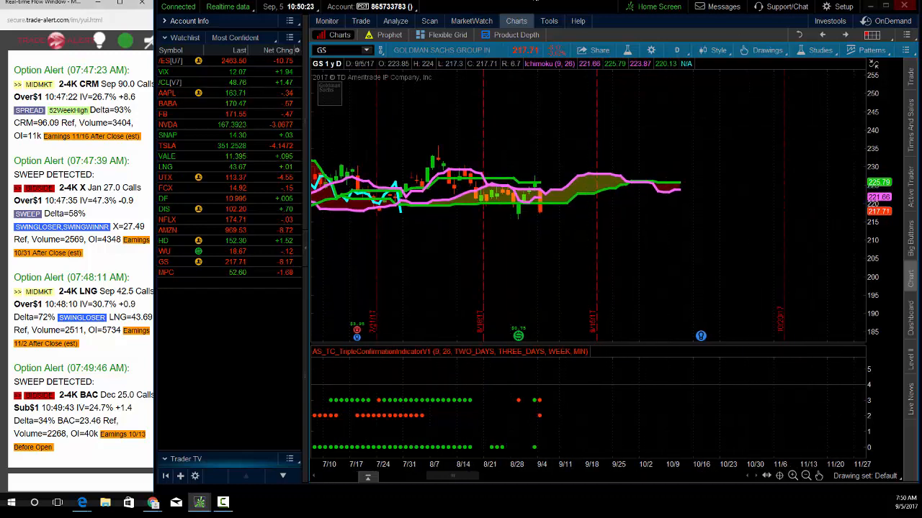
mouse_move(820, 281)
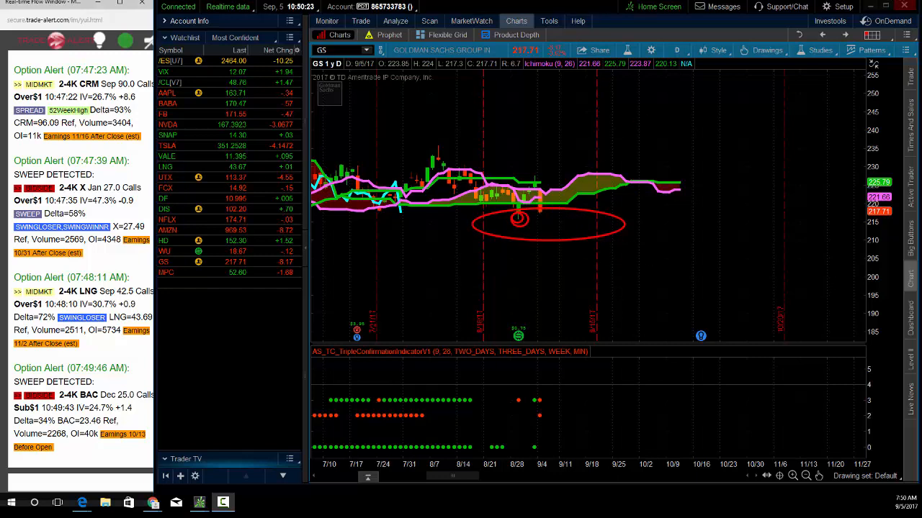
Step: Leave the staged GS October 215/210 put vertical (-200, 1.72 credit limit) unsent
left_click(360, 20)
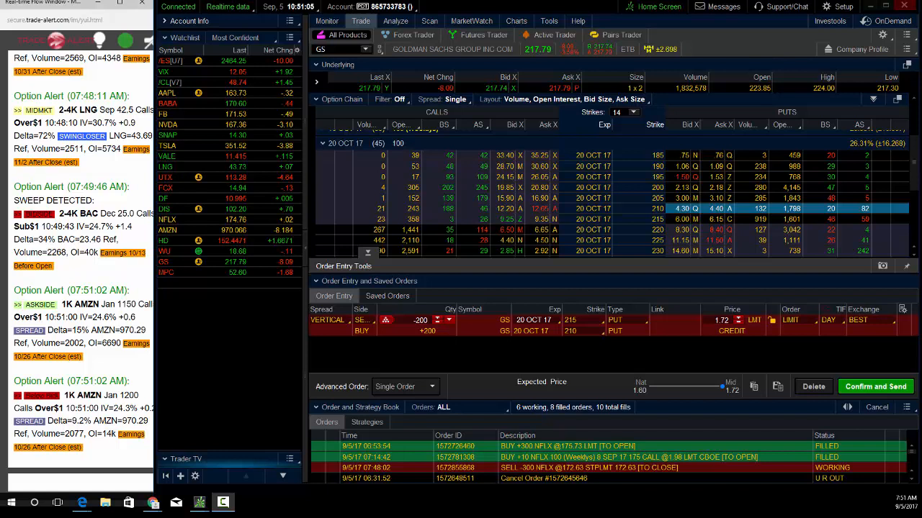
mouse_move(536, 295)
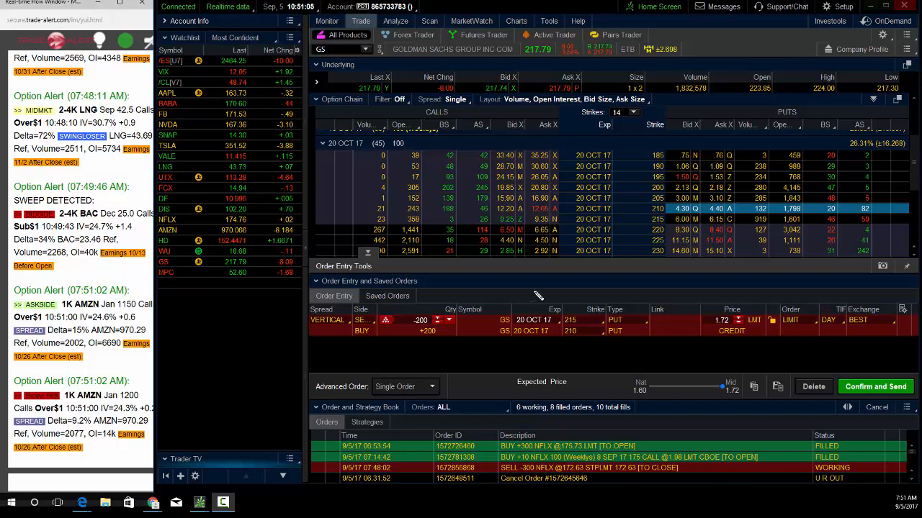